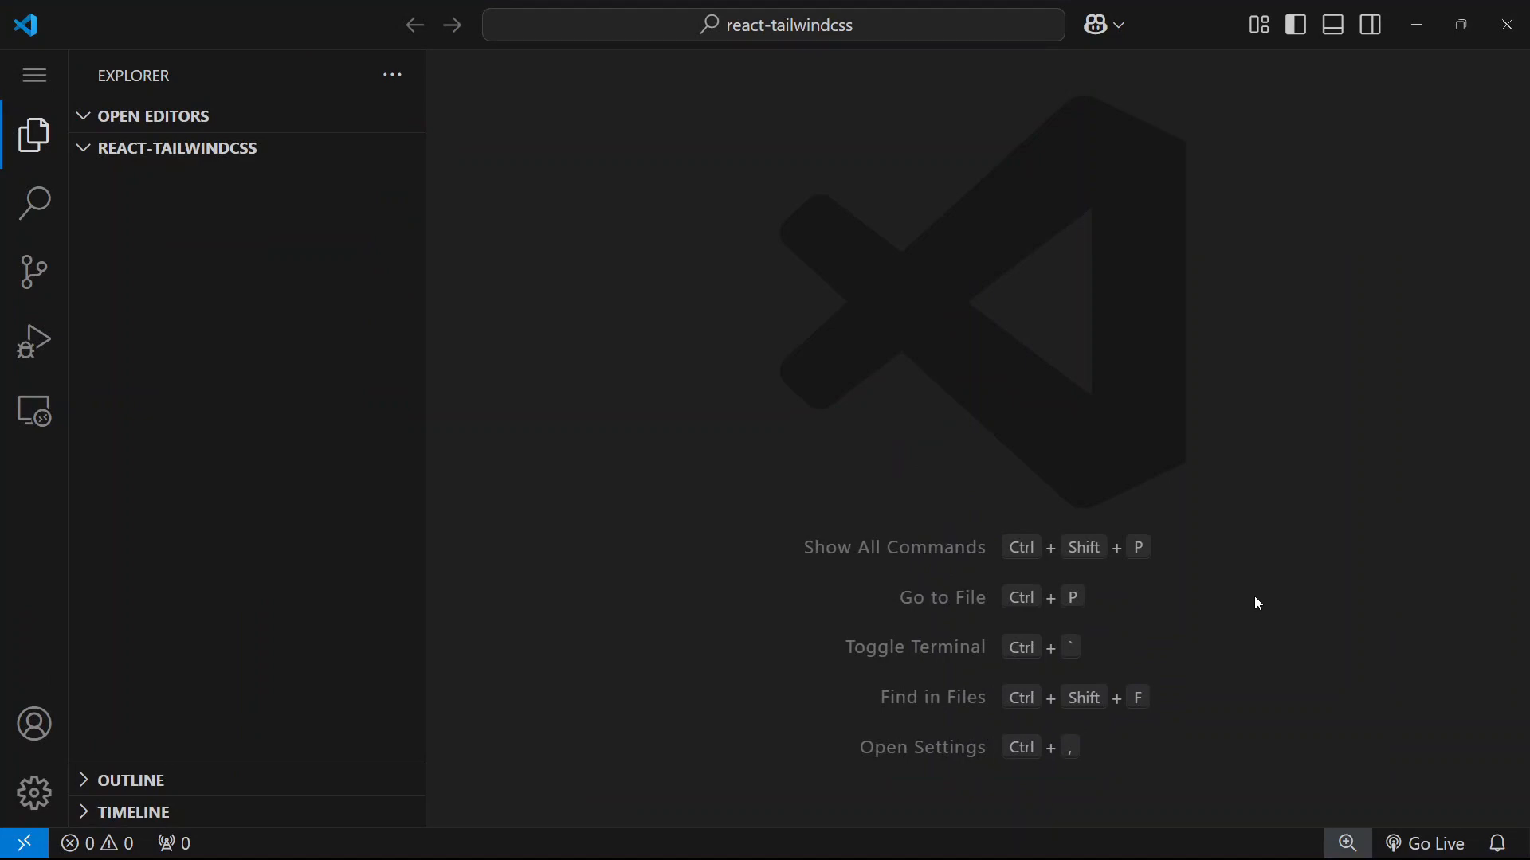
# Run npm create vite@latest . in the terminal and choose React with the JavaScript variant
pyautogui.press('Ctrl+`')
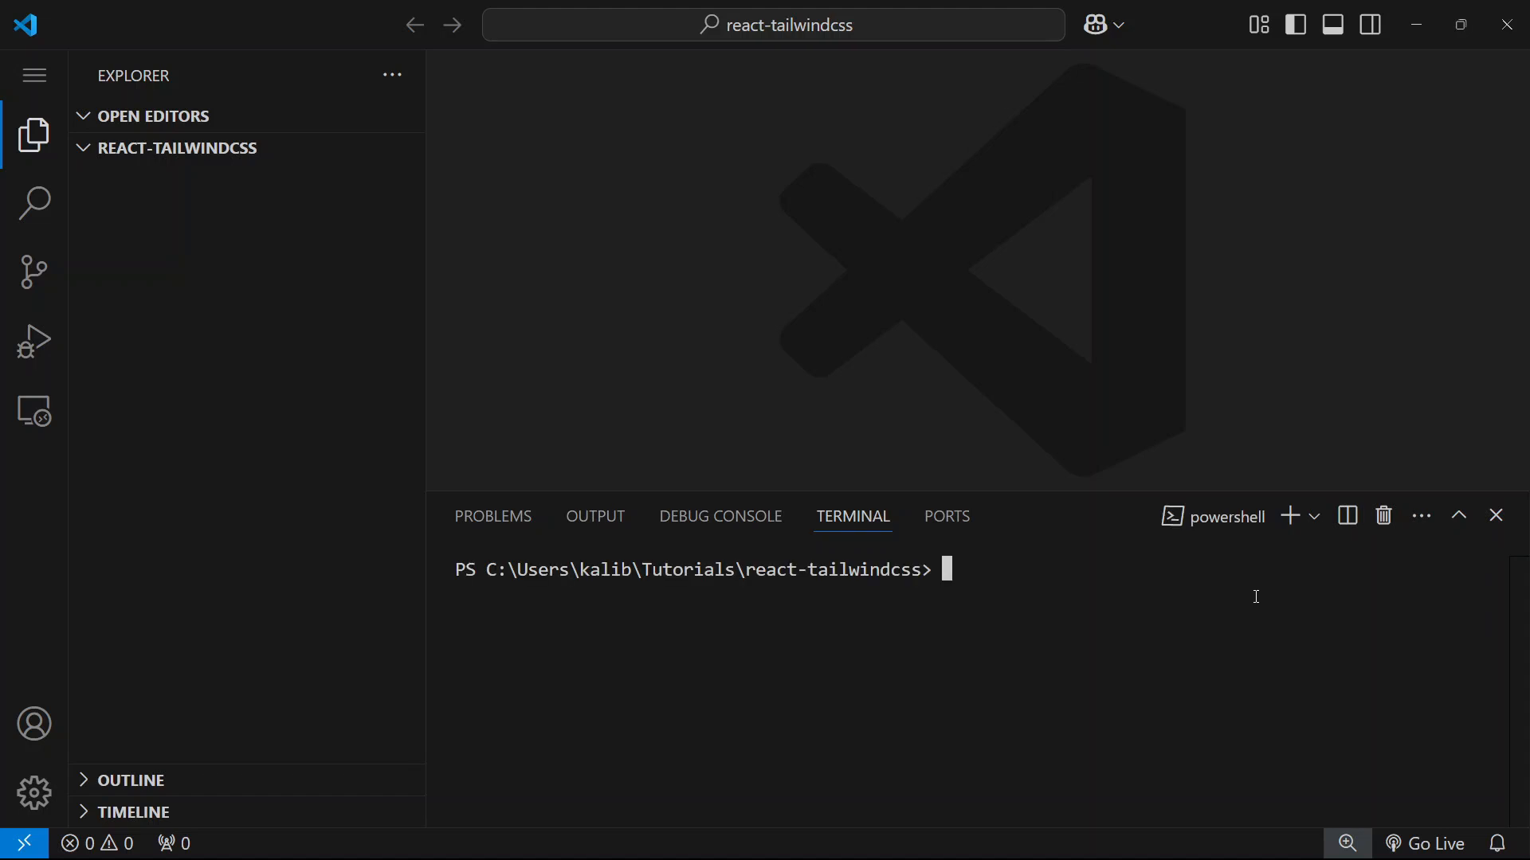
pyautogui.write('npm crea')
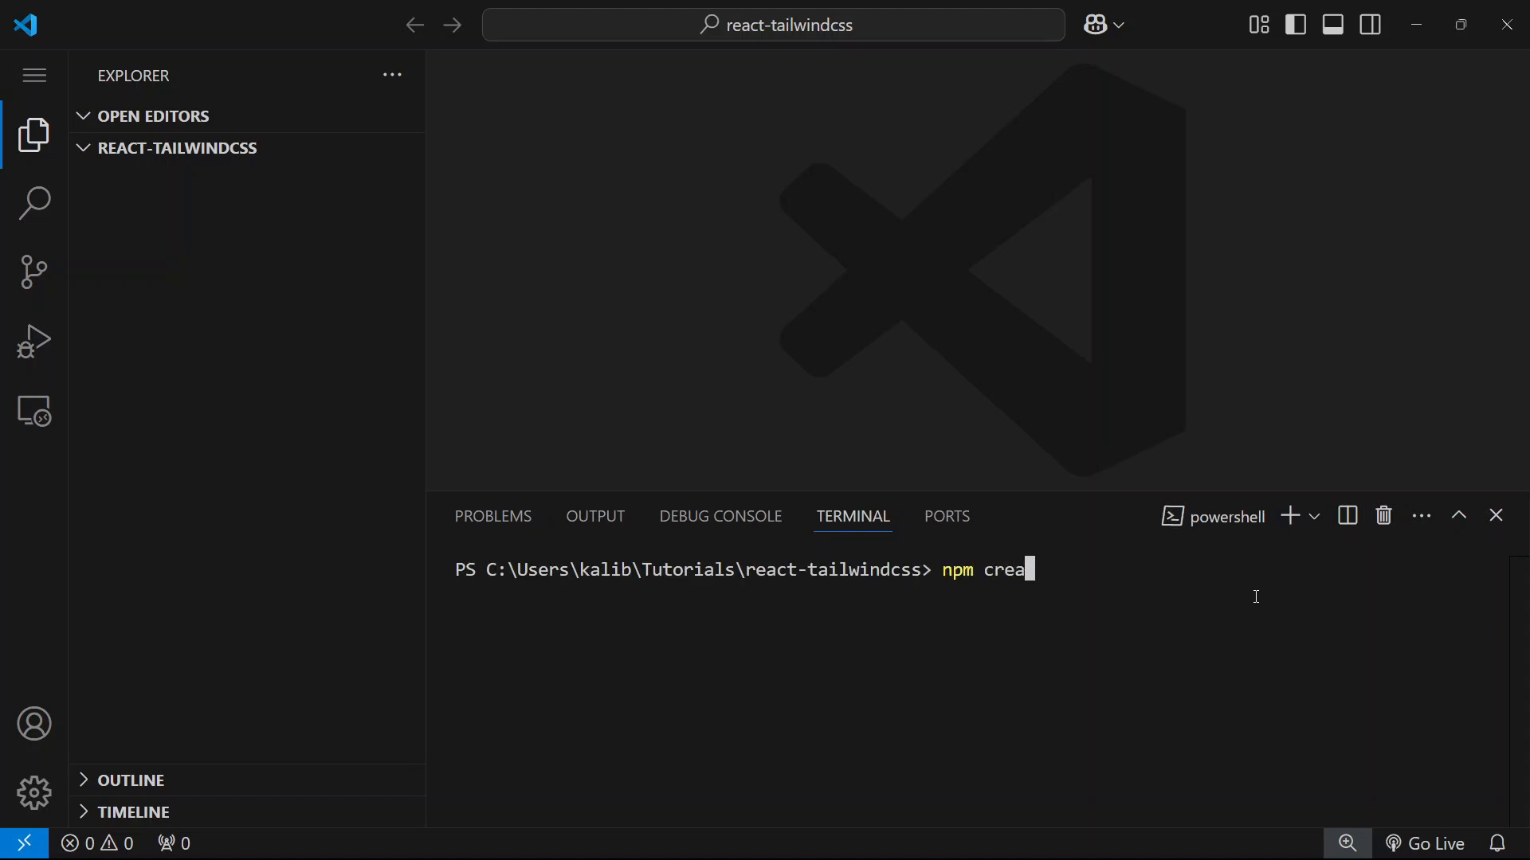
pyautogui.write('te vite@')
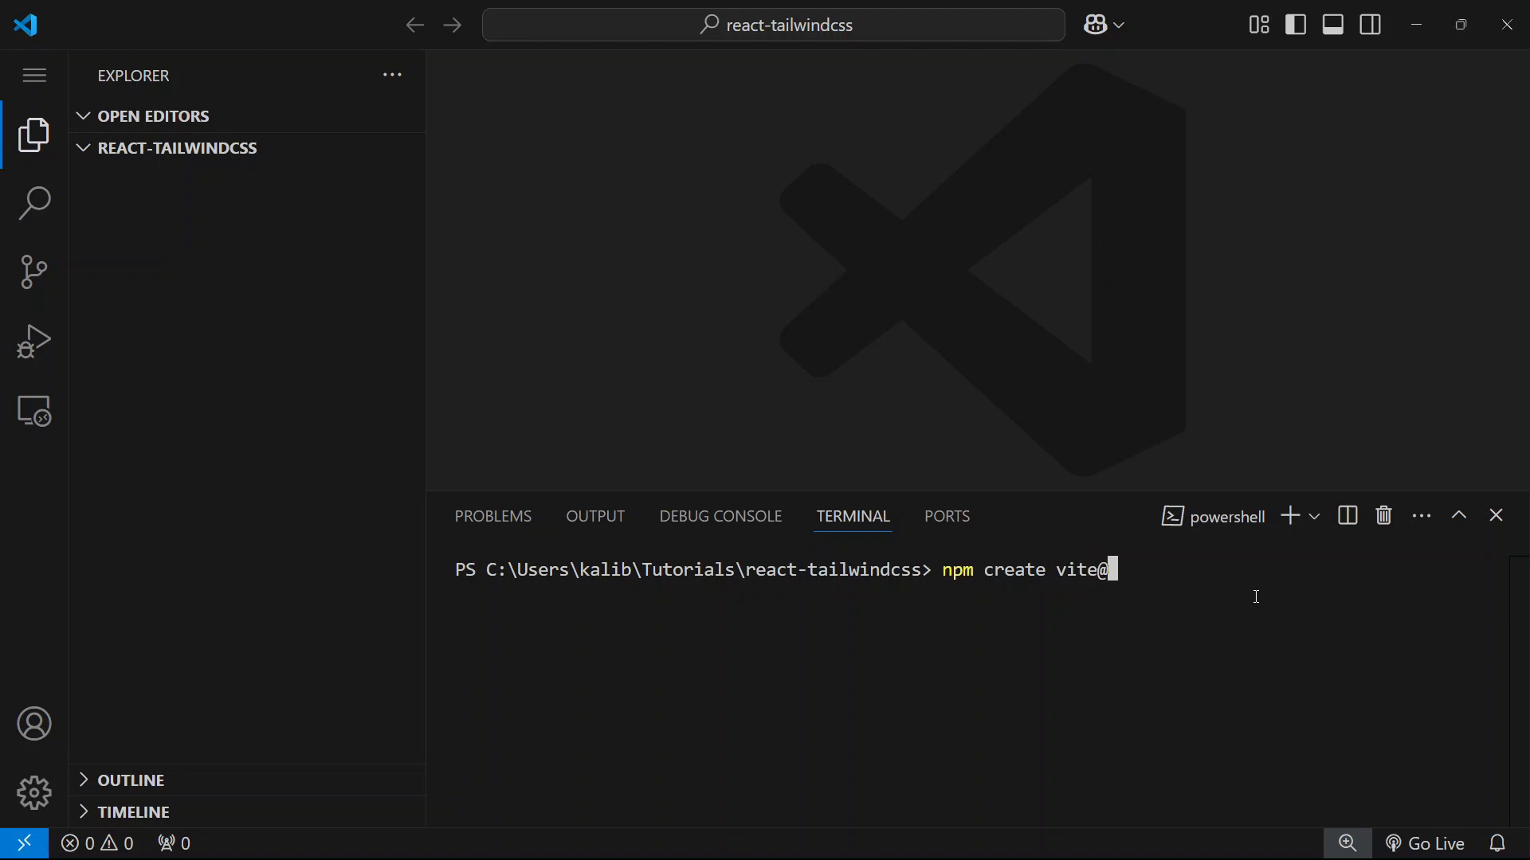
pyautogui.write('latest .')
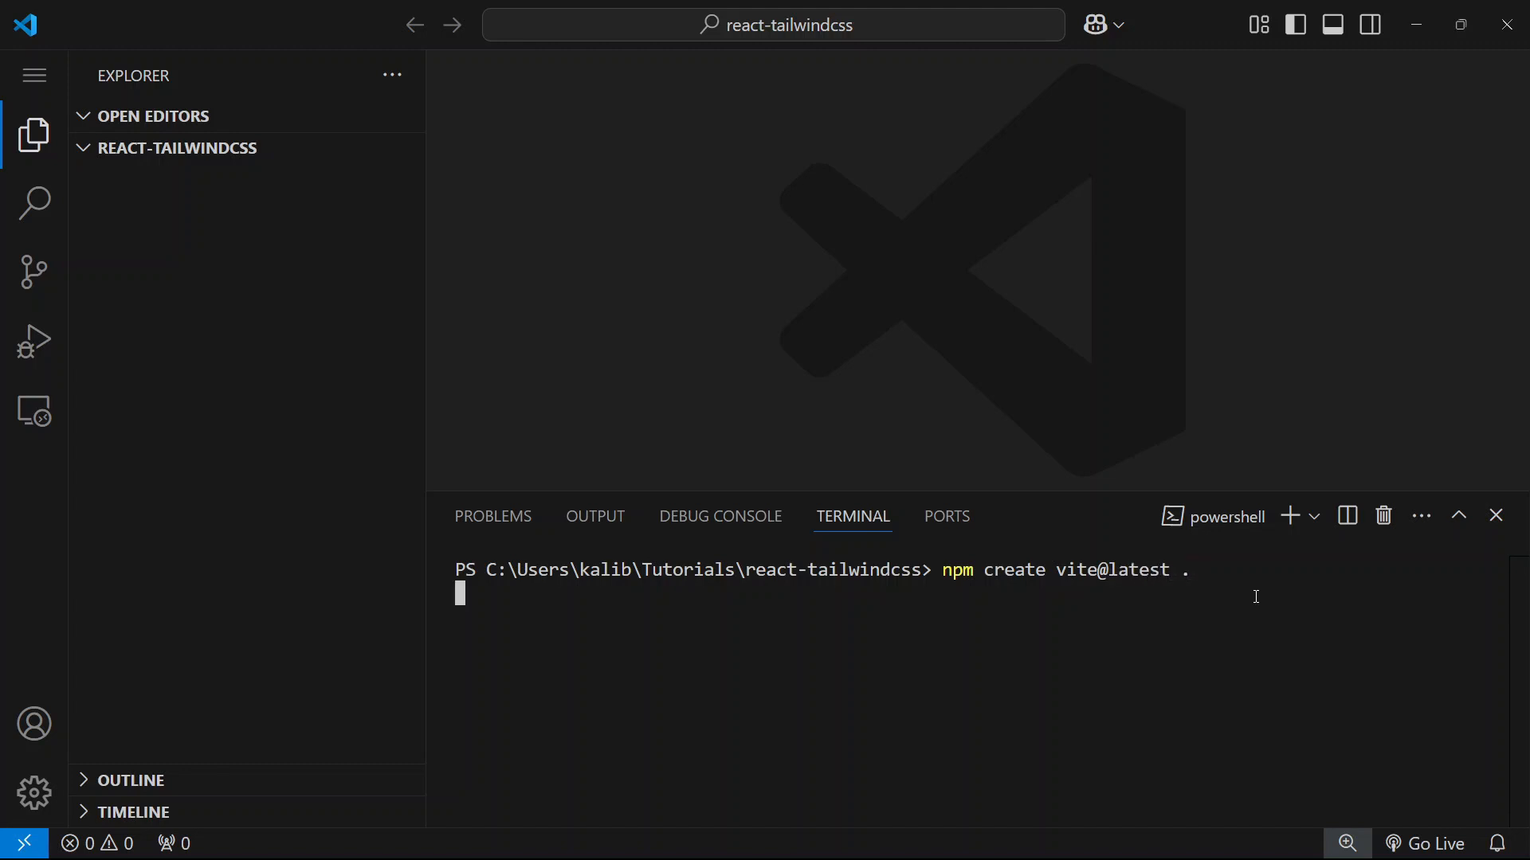
pyautogui.press('Return')
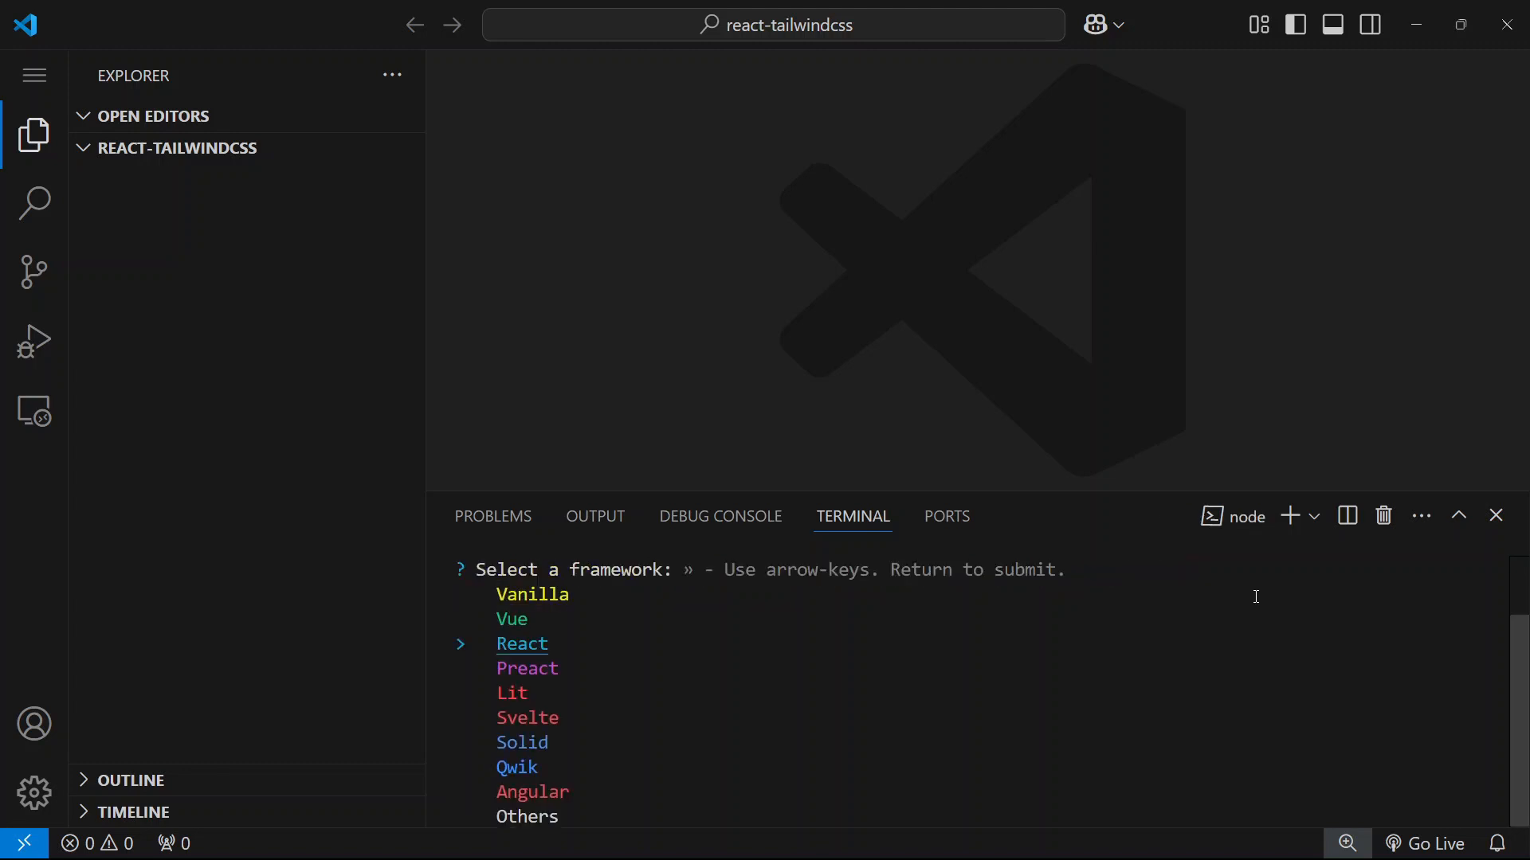
pyautogui.press('Return')
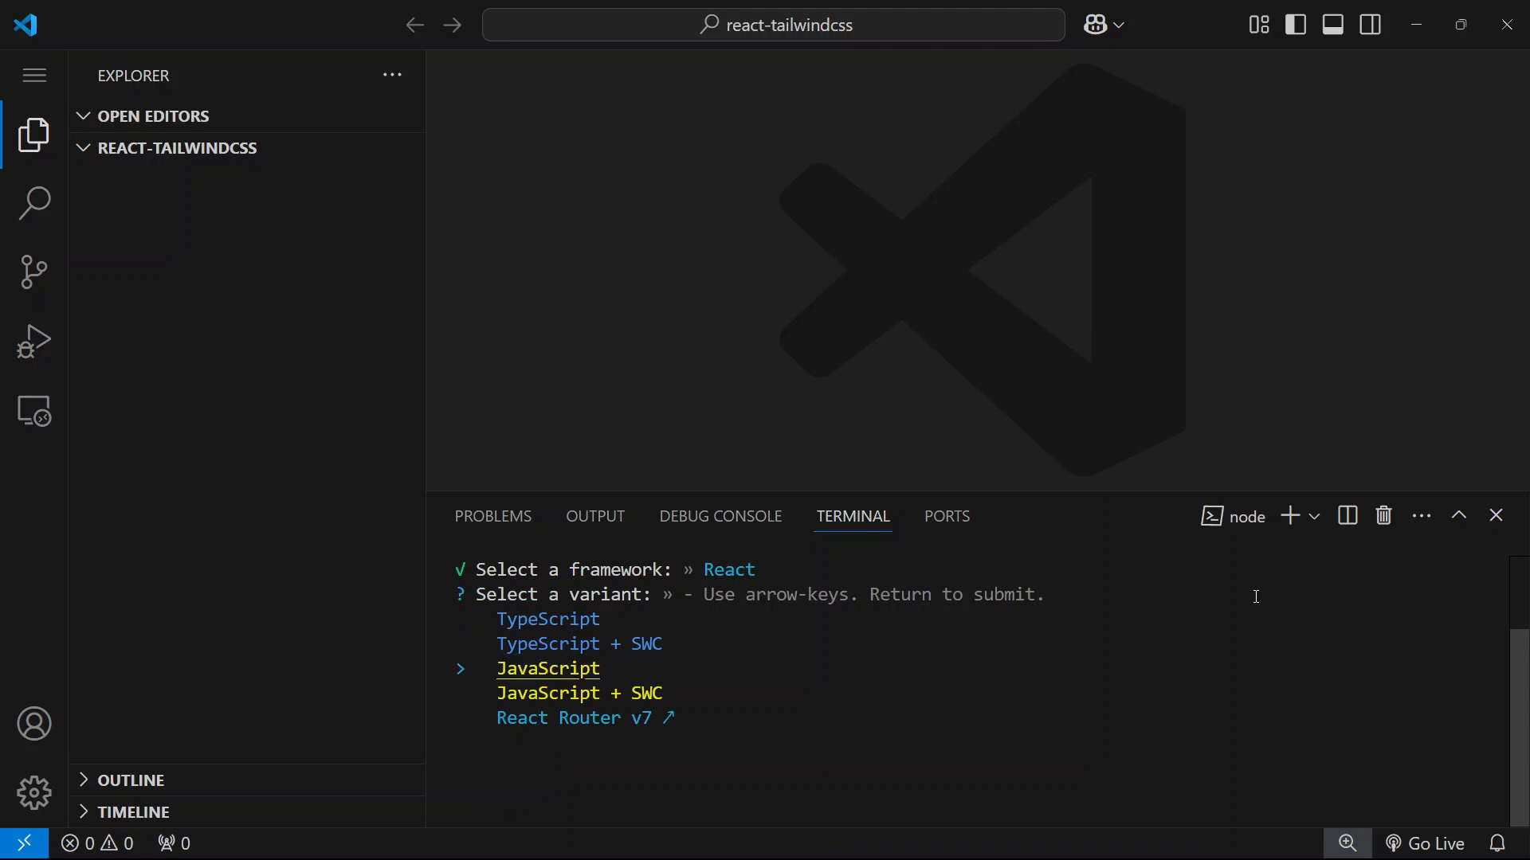
pyautogui.press('Return')
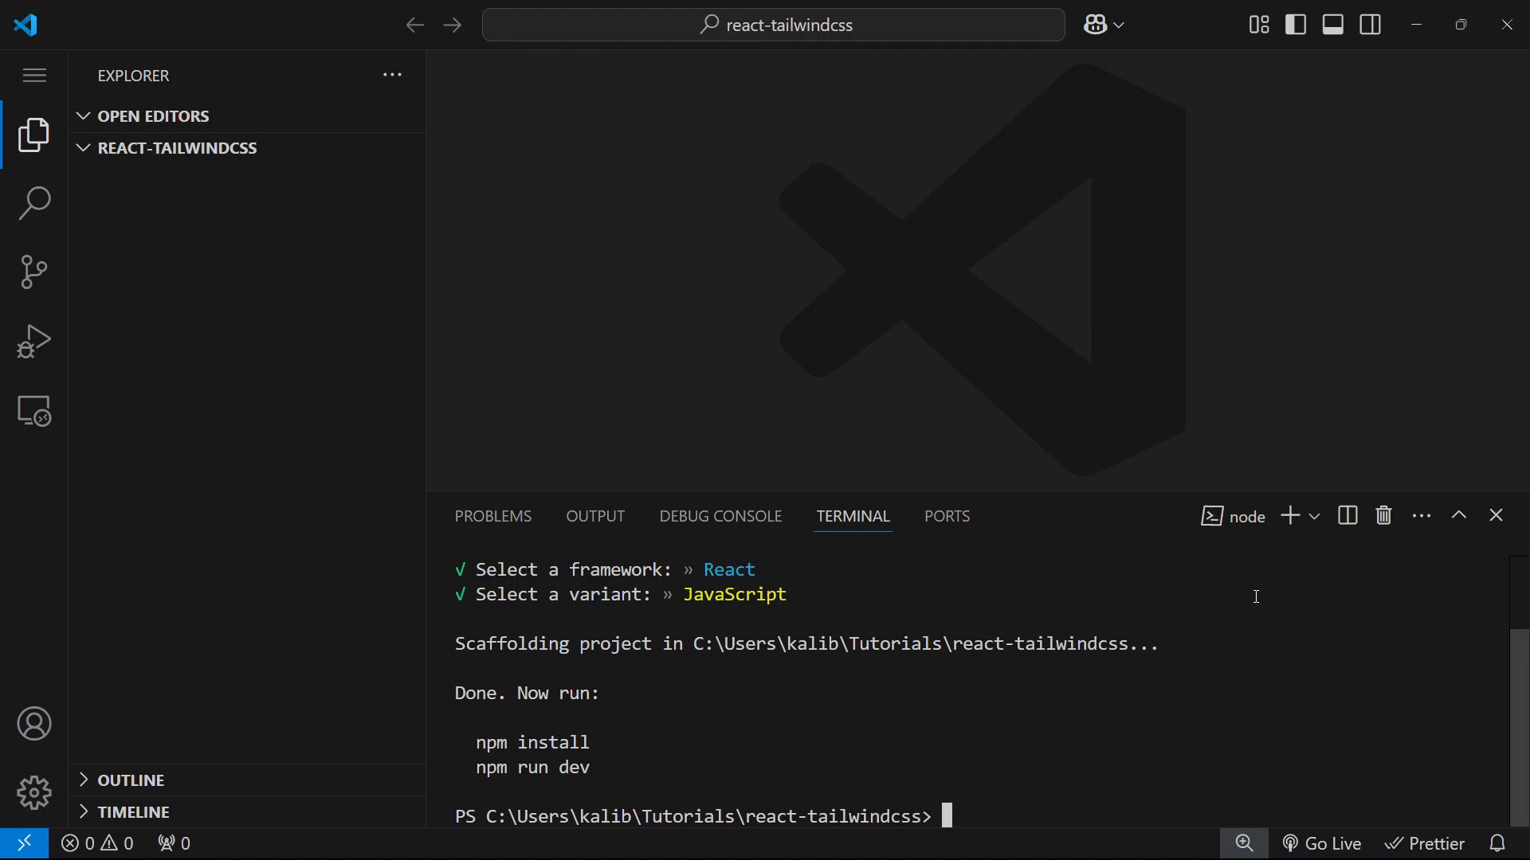
# Run npm install so the project's node_modules dependencies are installed
pyautogui.write('npm')
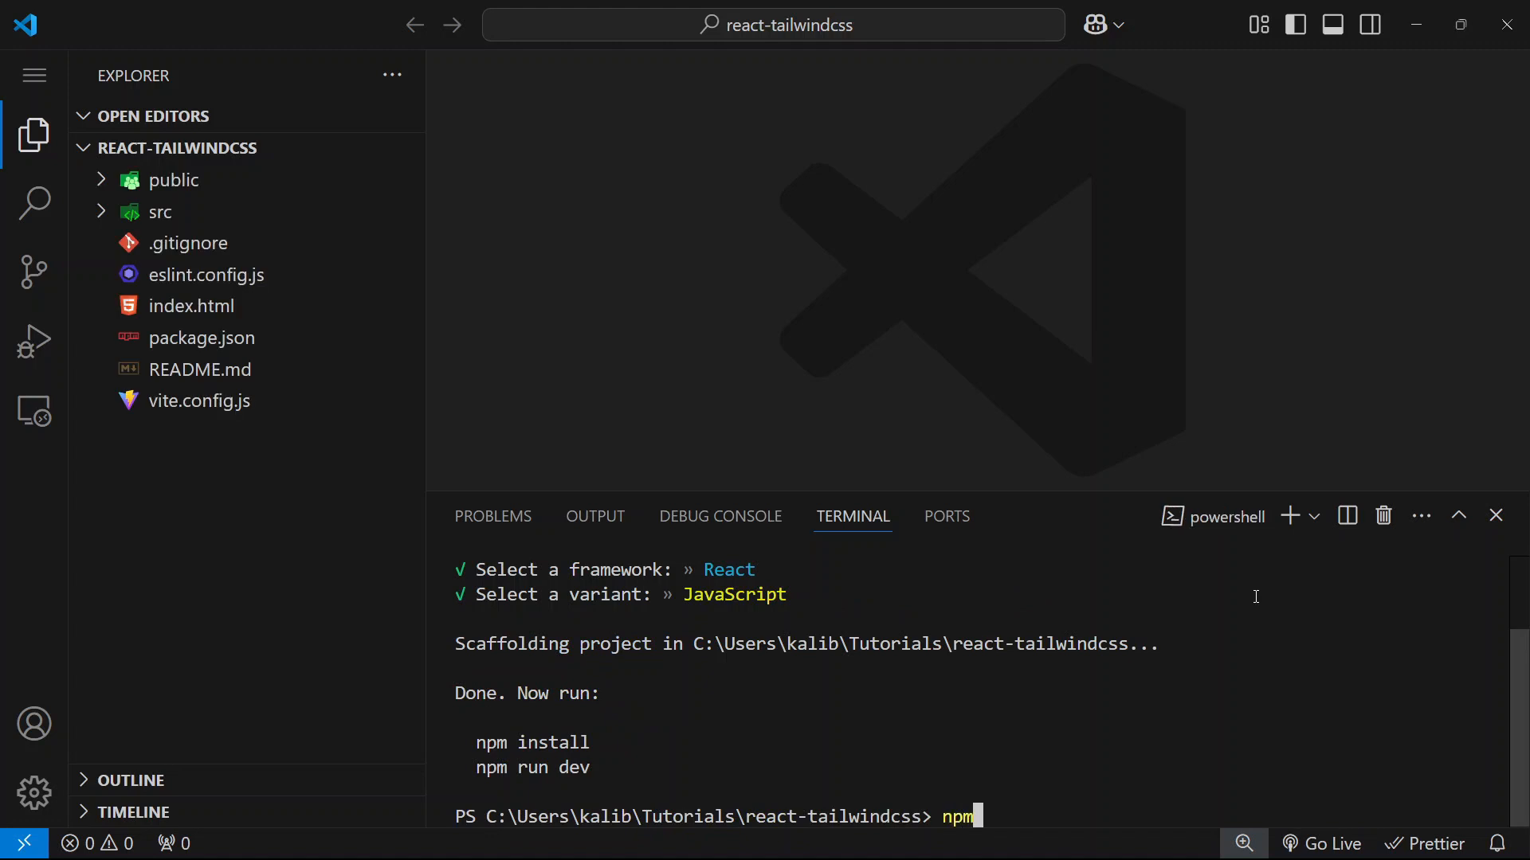
pyautogui.write('install')
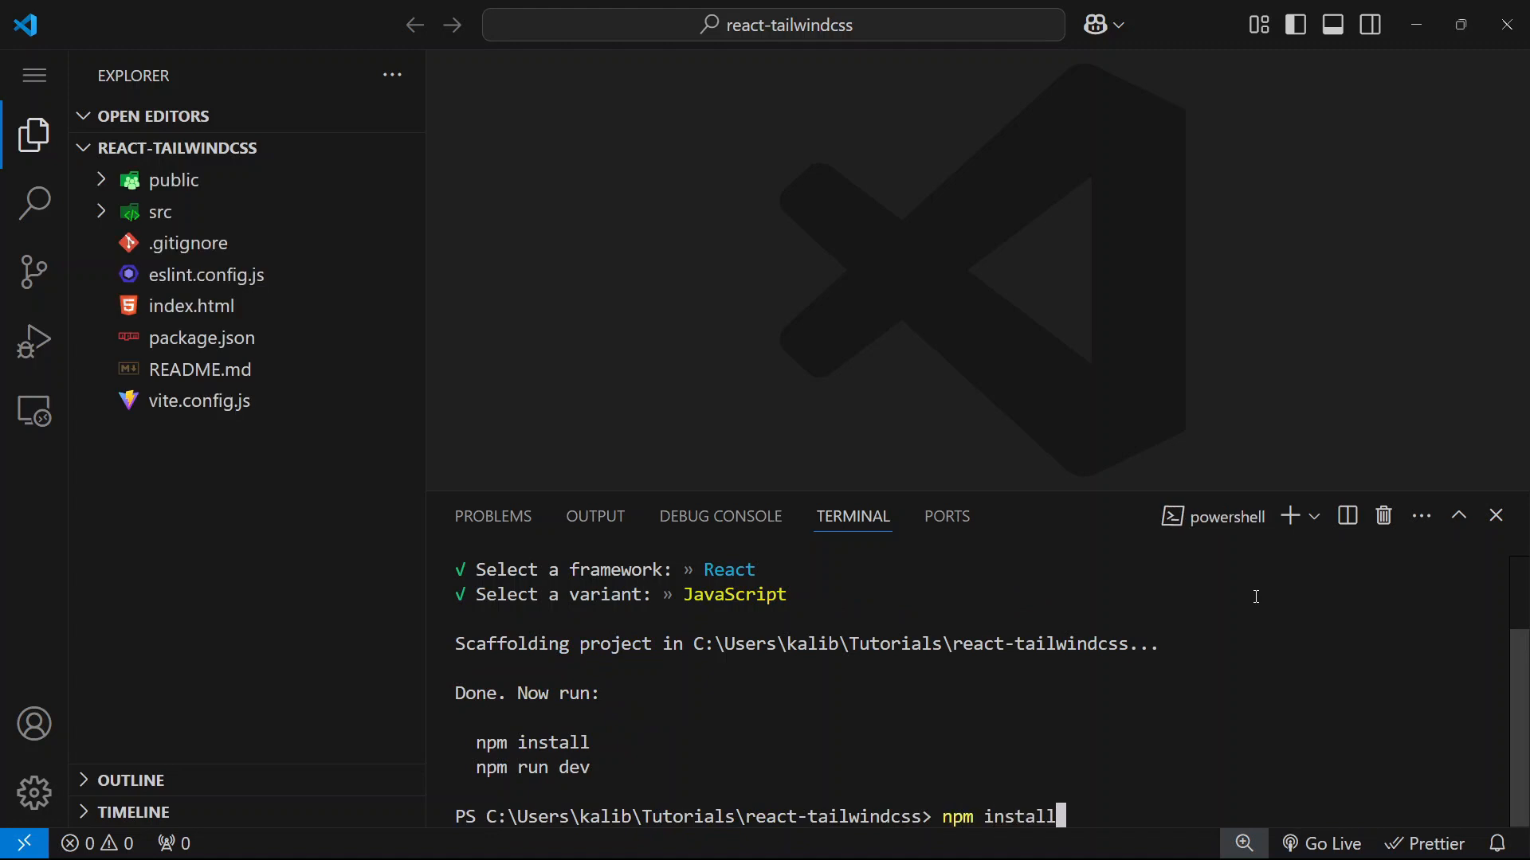
pyautogui.press('Return')
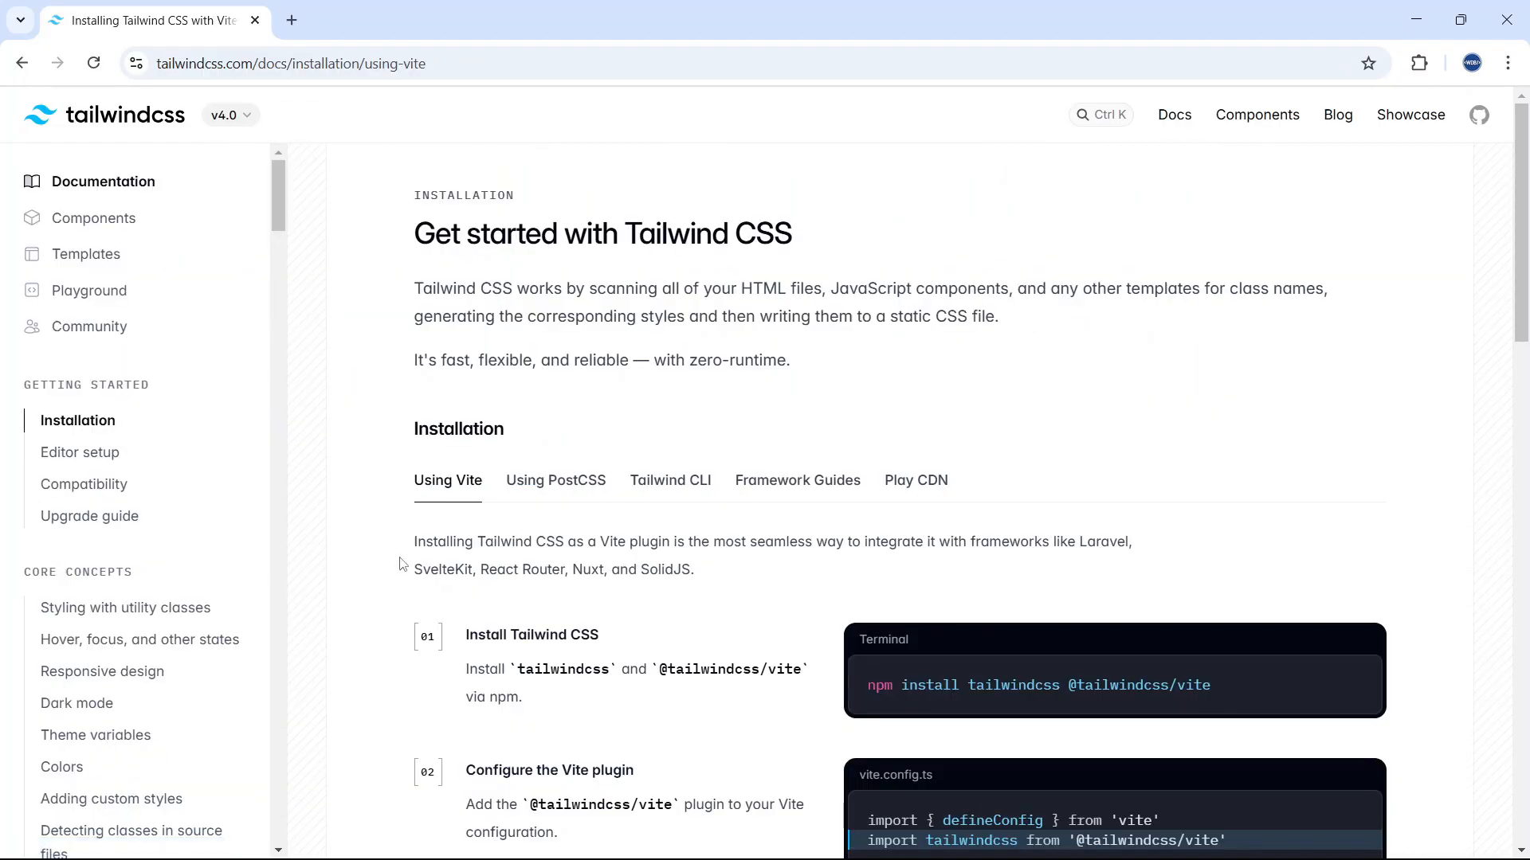
pyautogui.scroll(-3)
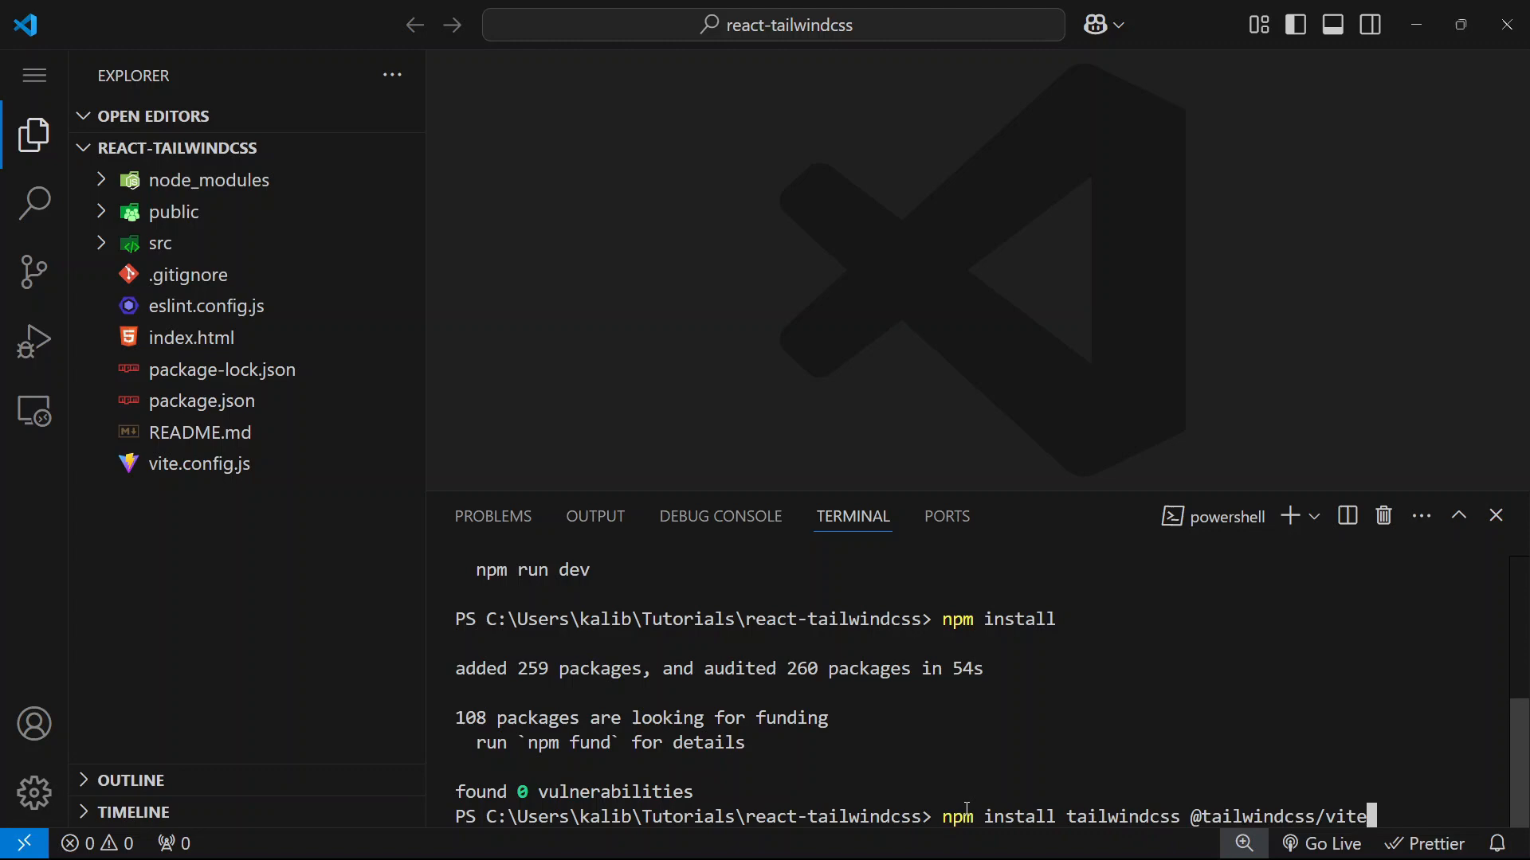
pyautogui.press('Return')
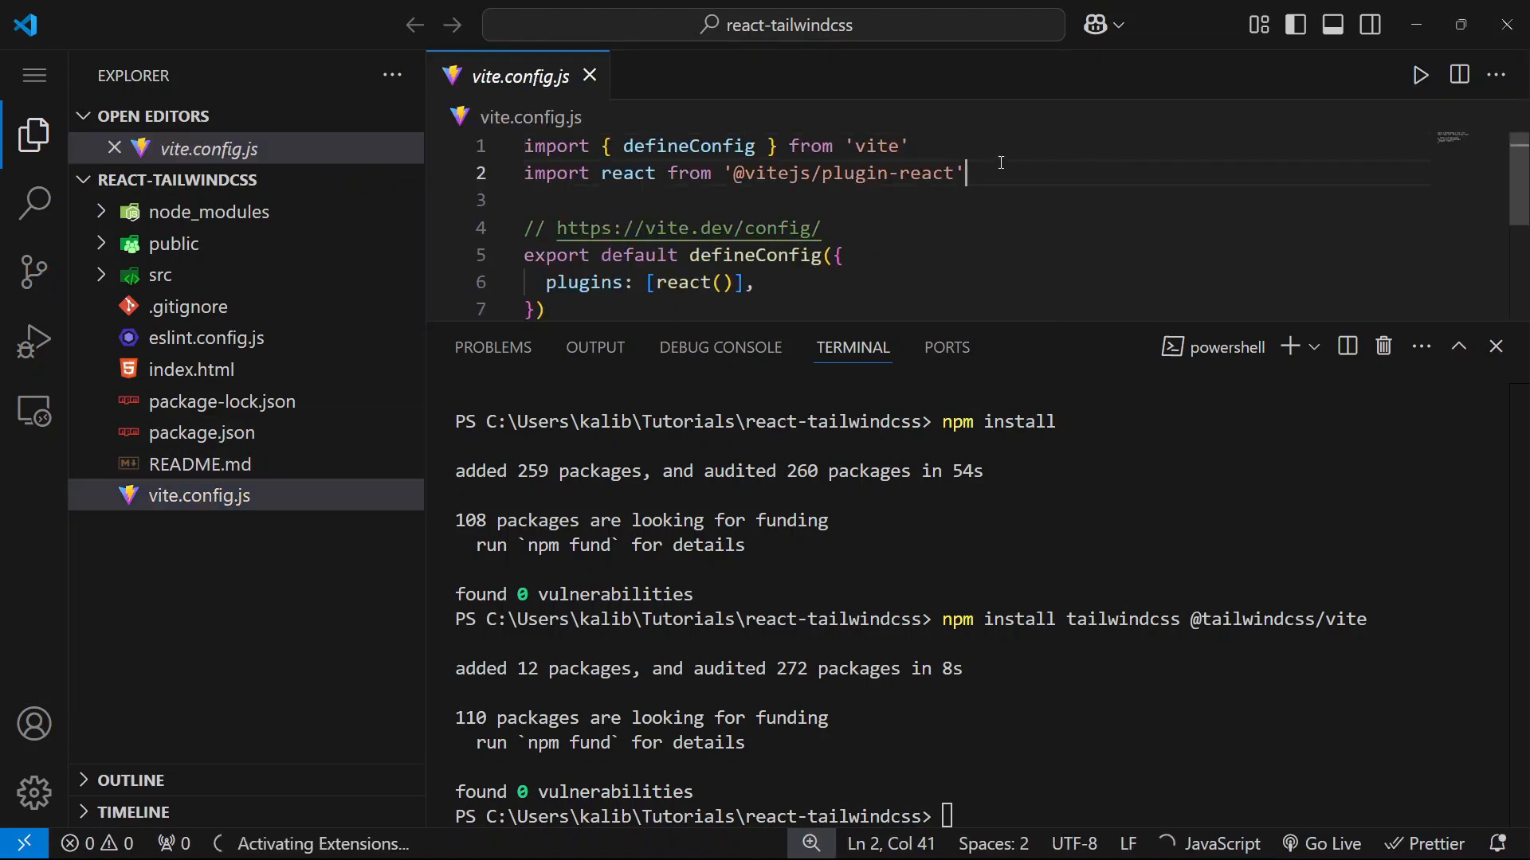
pyautogui.write('import tailwindcss from "@tailwindcss/vite";')
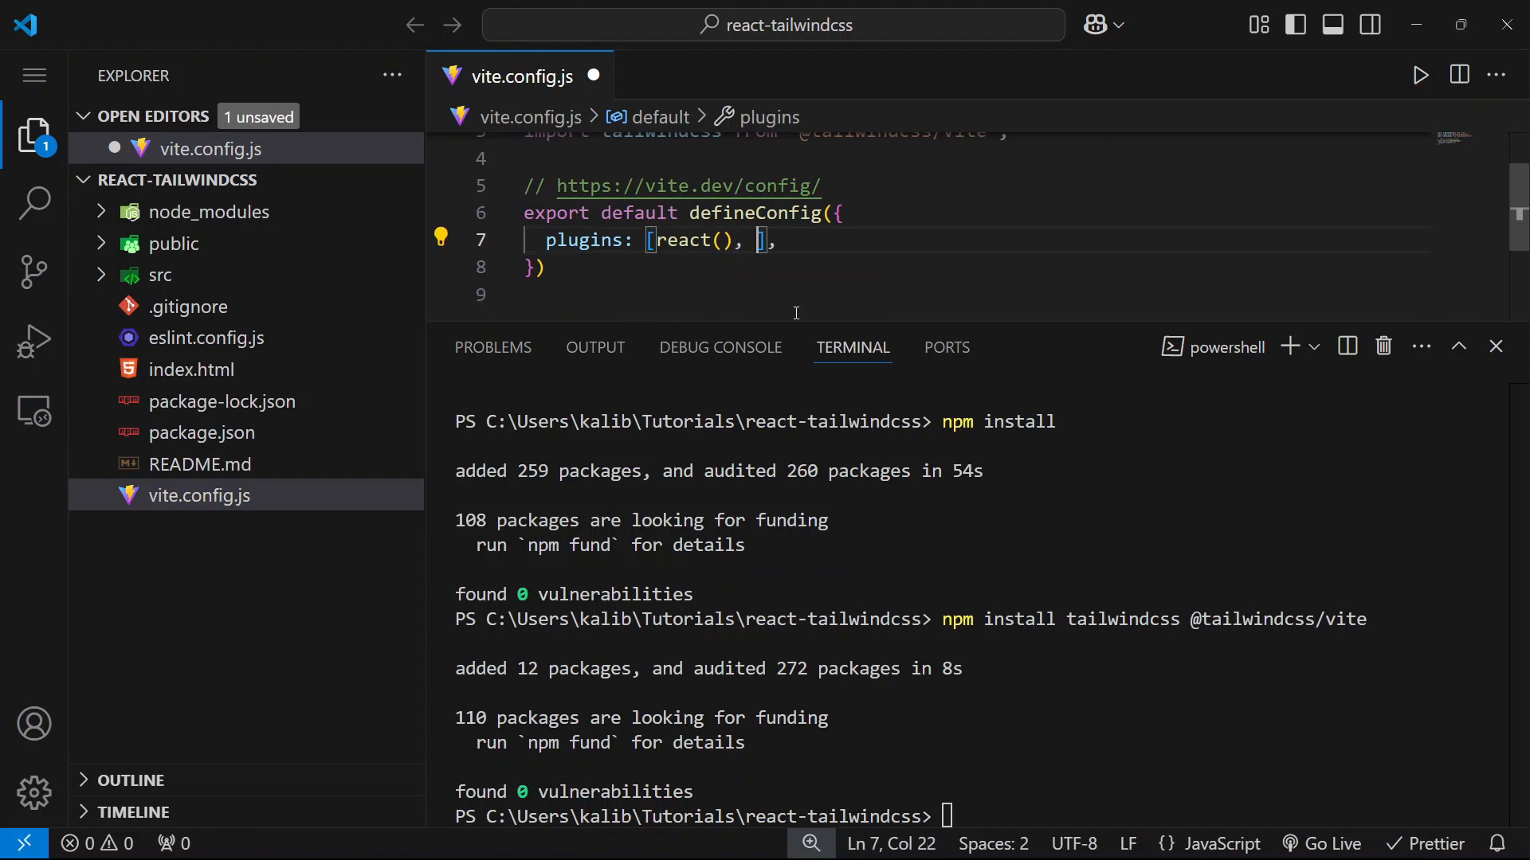
pyautogui.write('tailwindcss()')
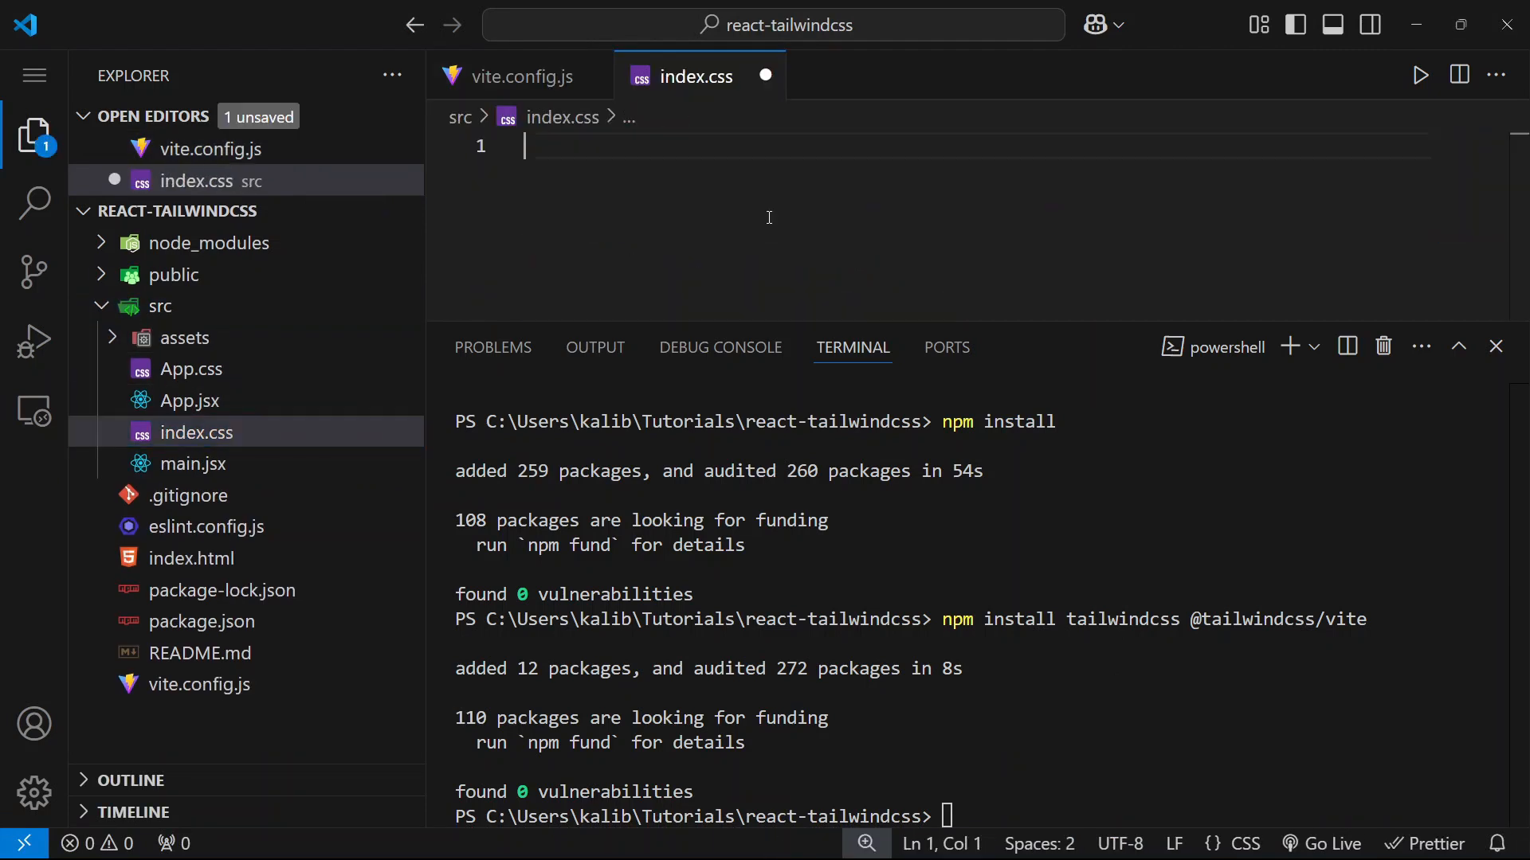
pyautogui.write('@import "tailwindcss";')
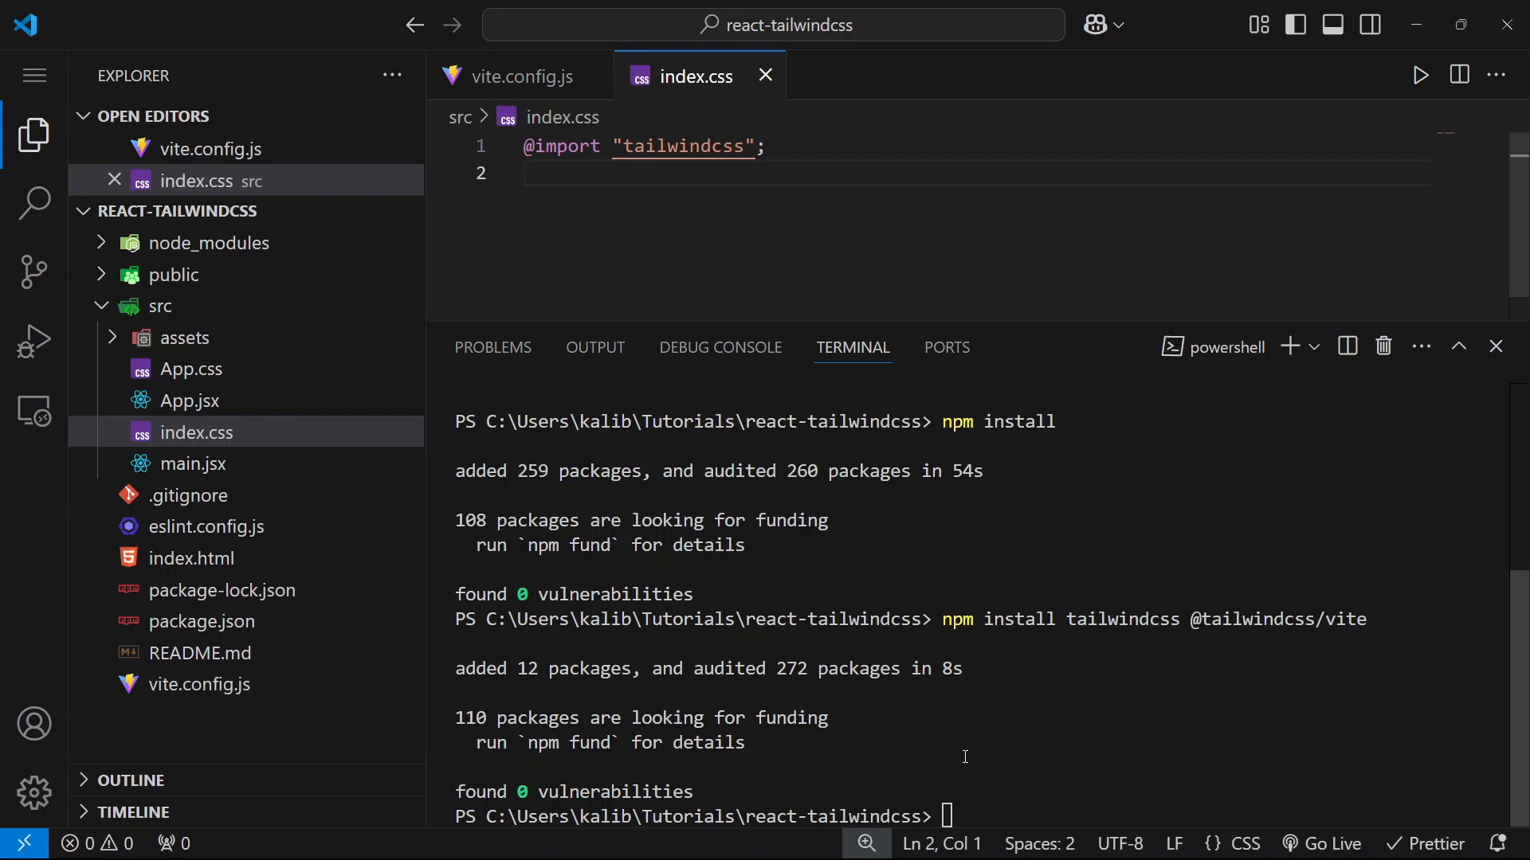
pyautogui.write('npm')
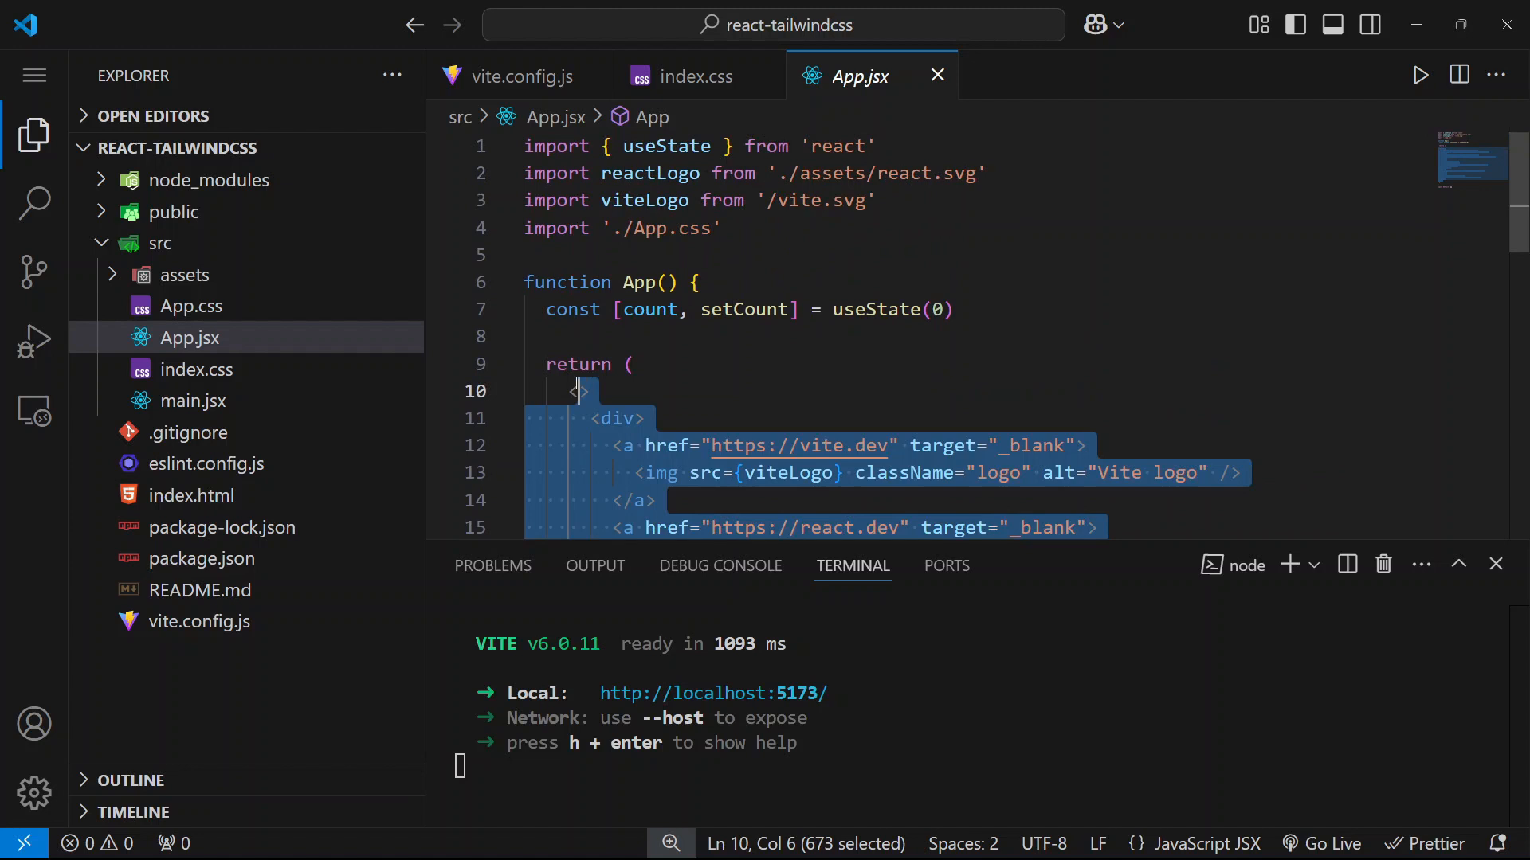
# Return an <h1>Hello</h1> from App with className text-red-600
pyautogui.write('<h1></h1>')
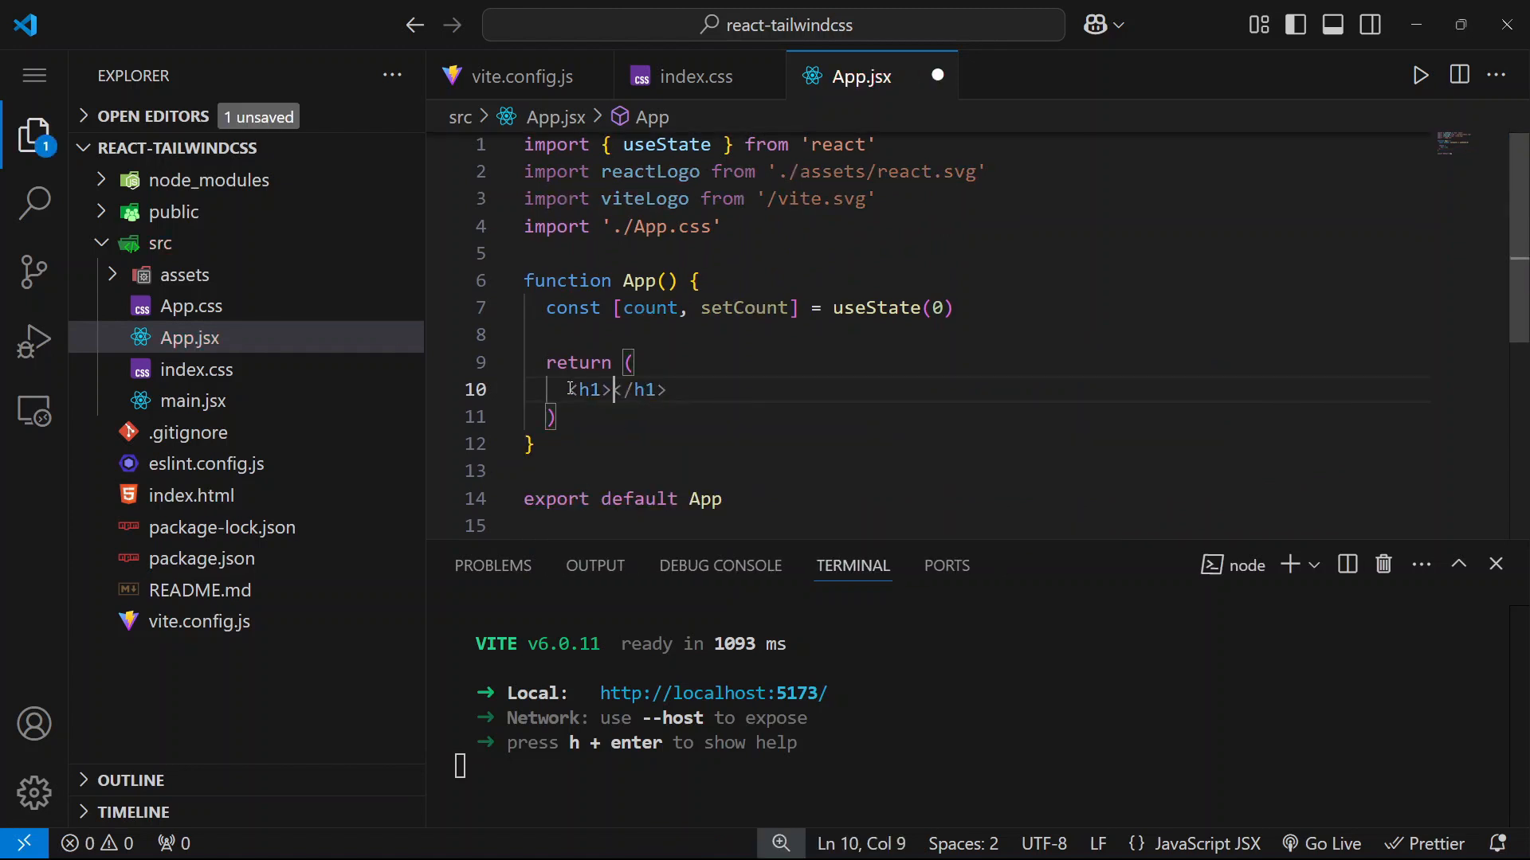
pyautogui.write('Hello')
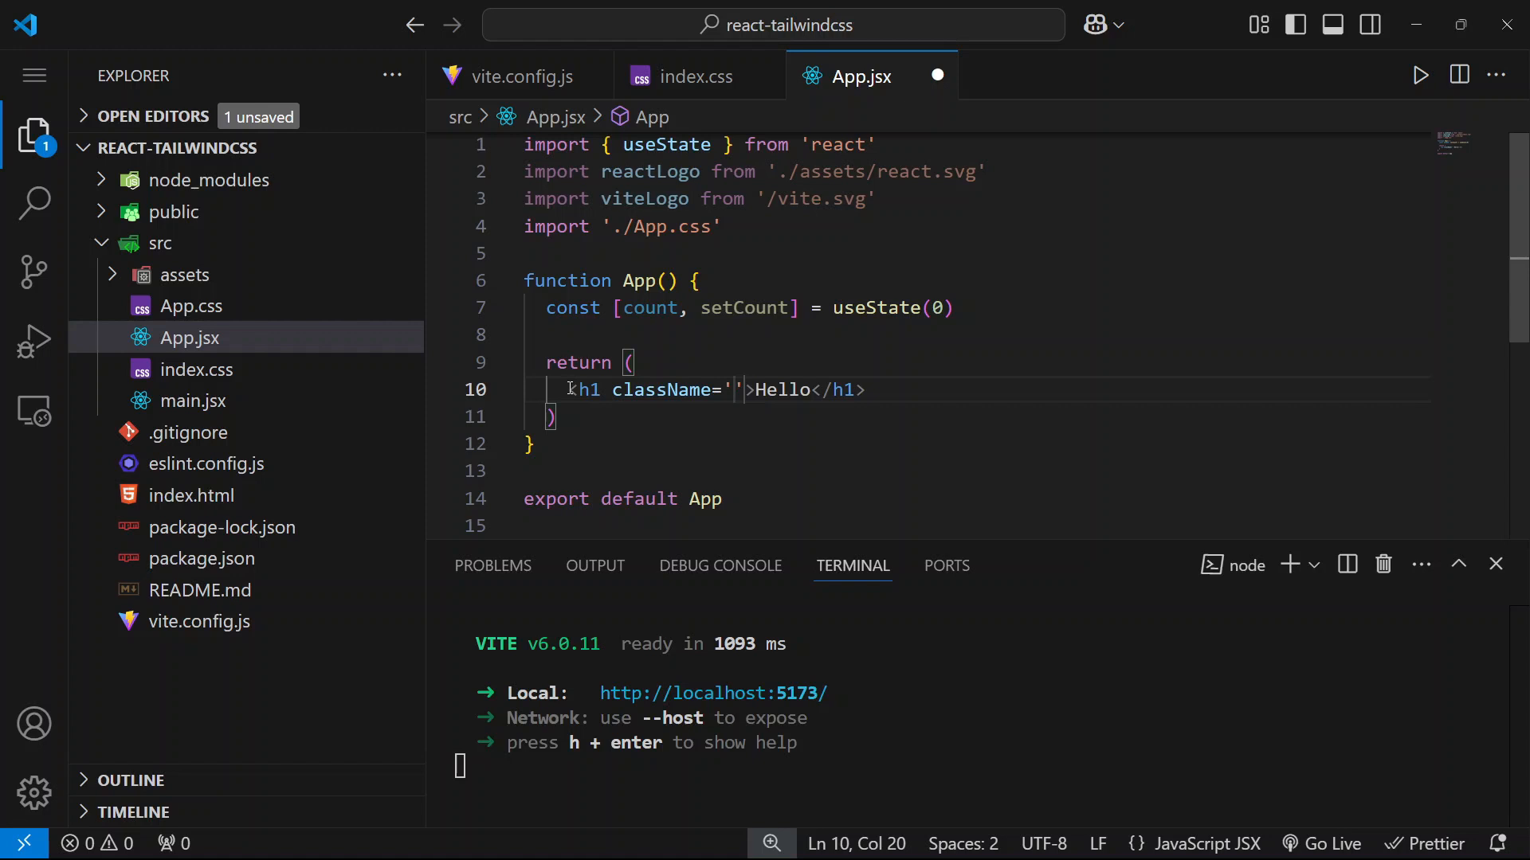
pyautogui.write('text')
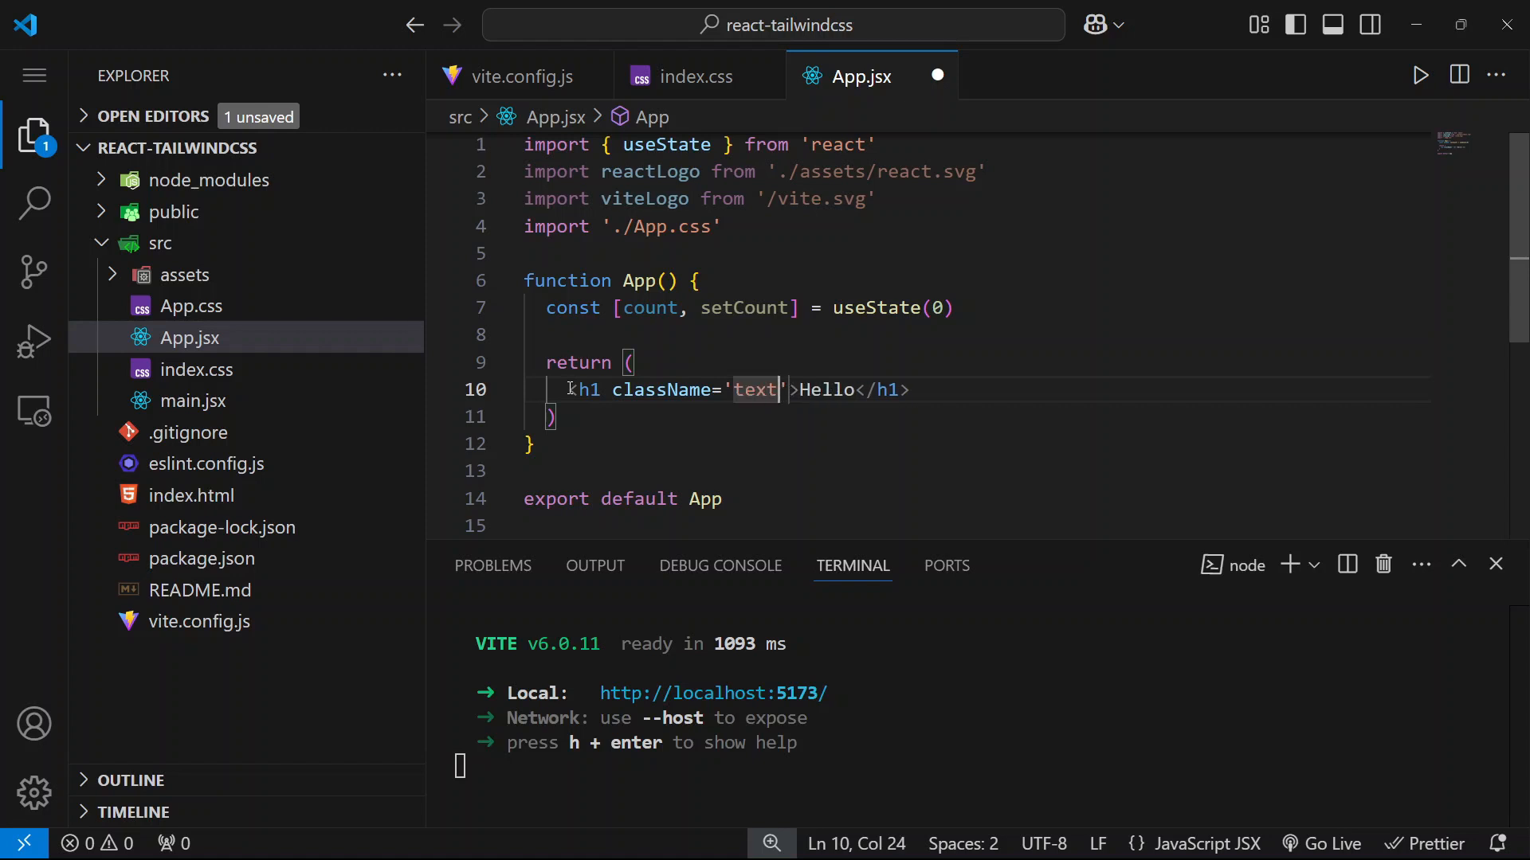
pyautogui.write('-red-')
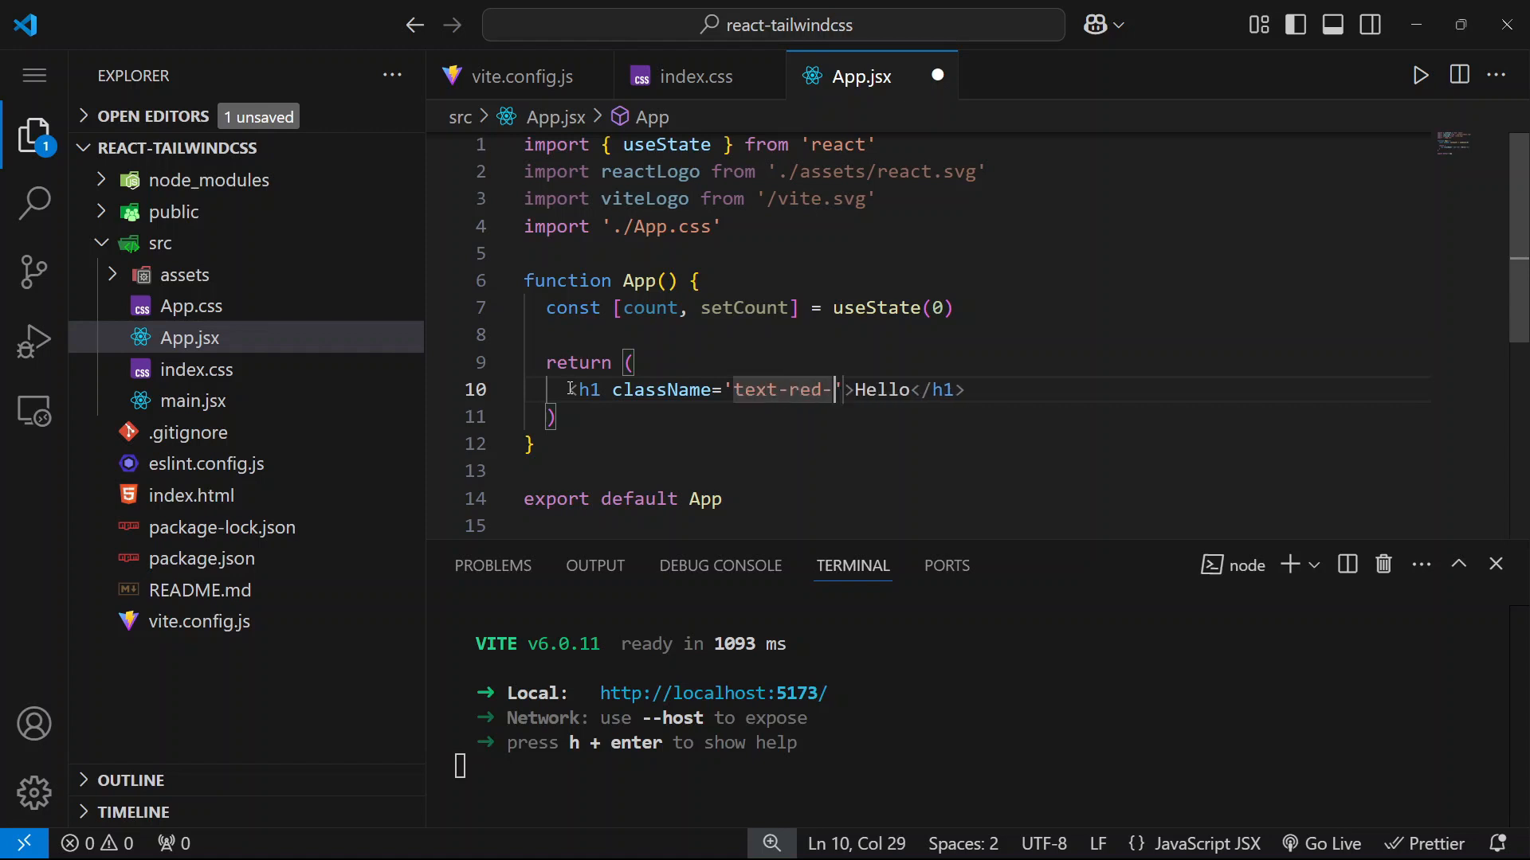
pyautogui.write('600 text')
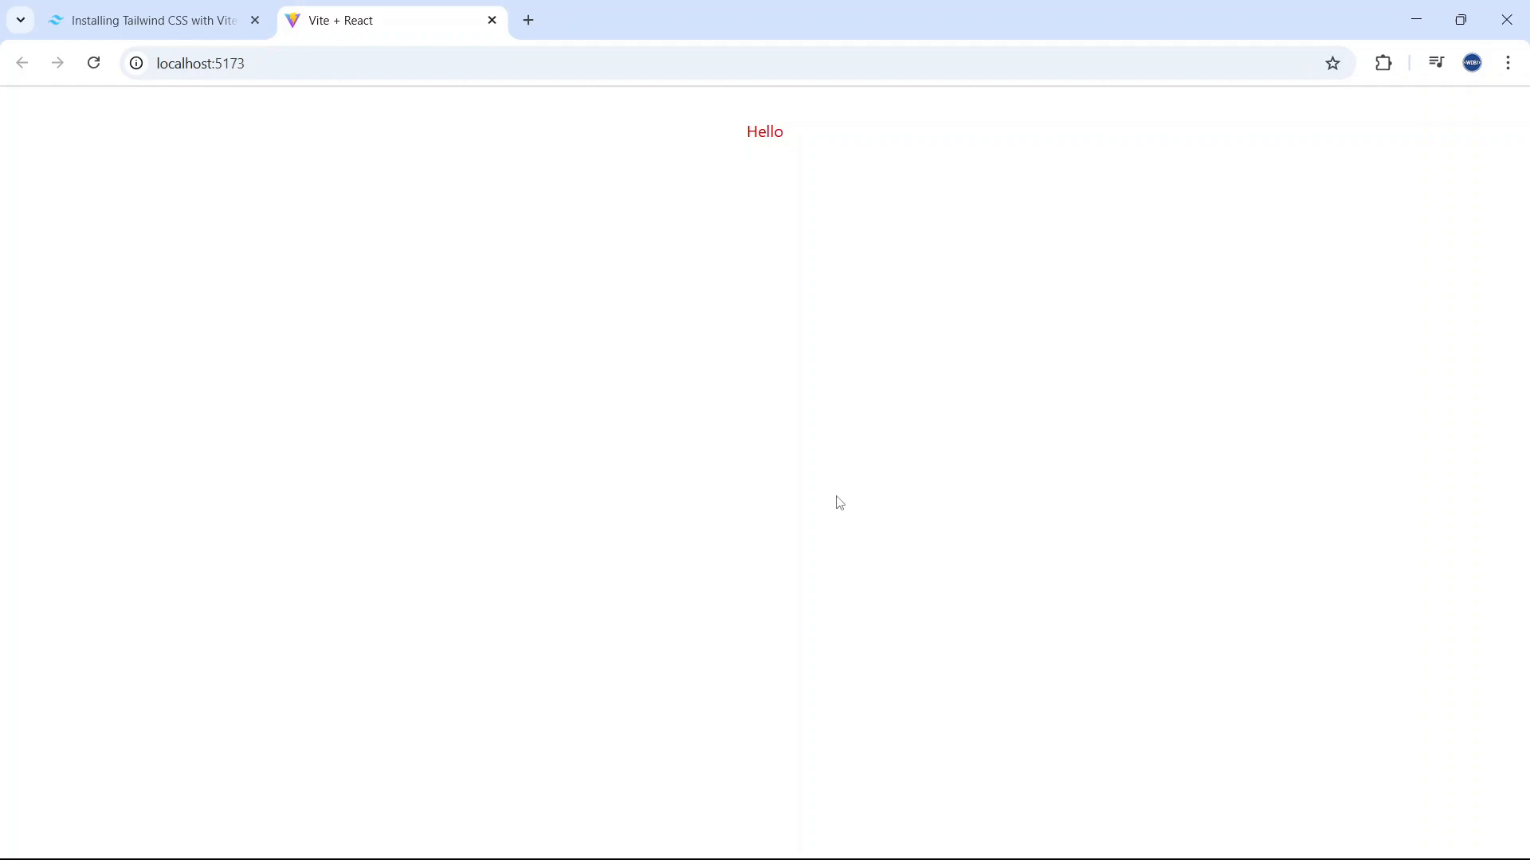
pyautogui.moveTo(784, 243)
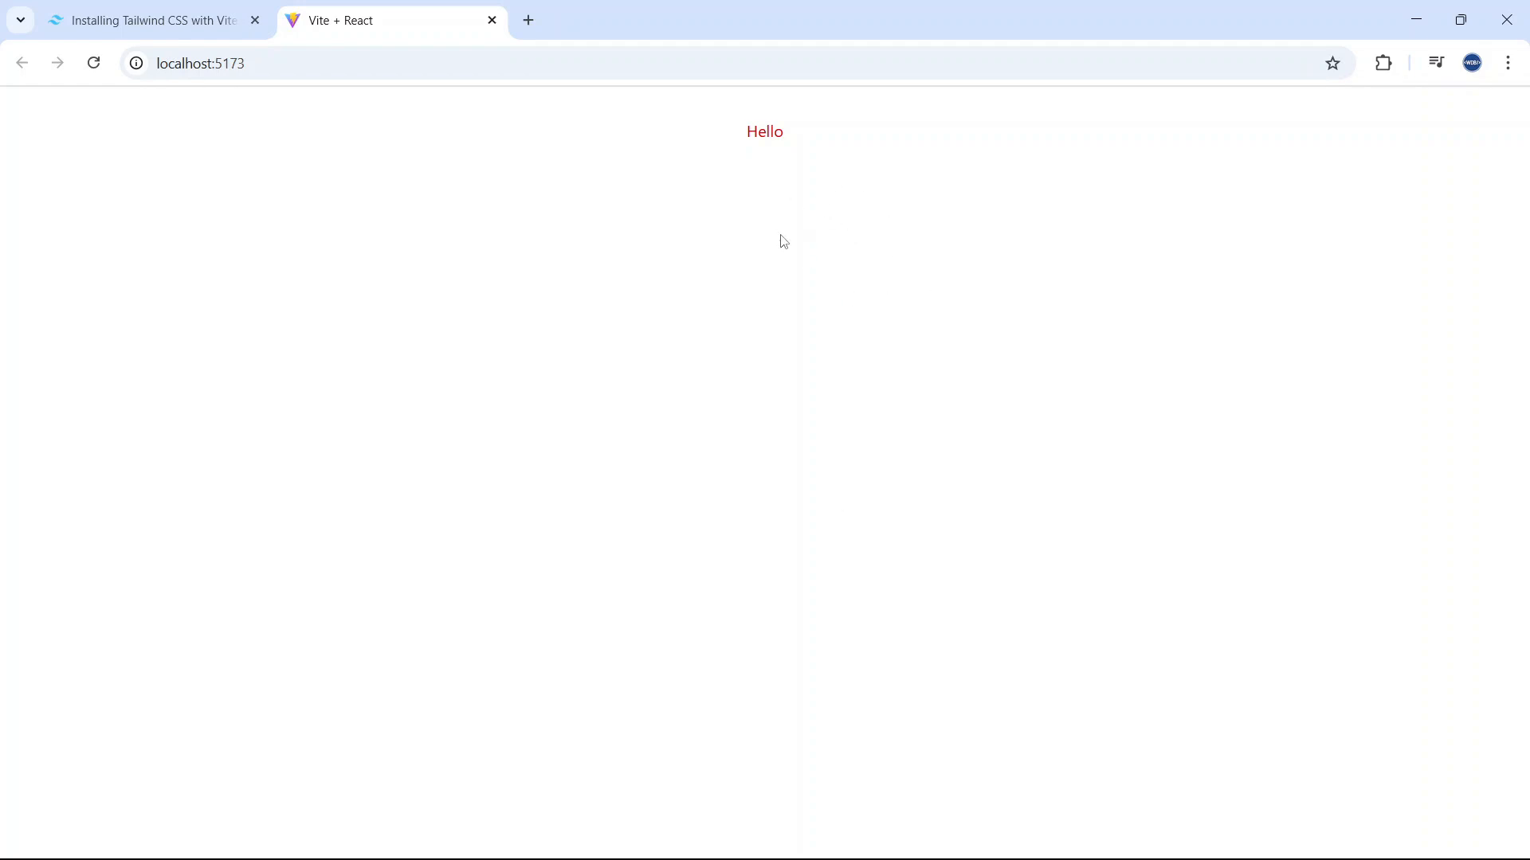